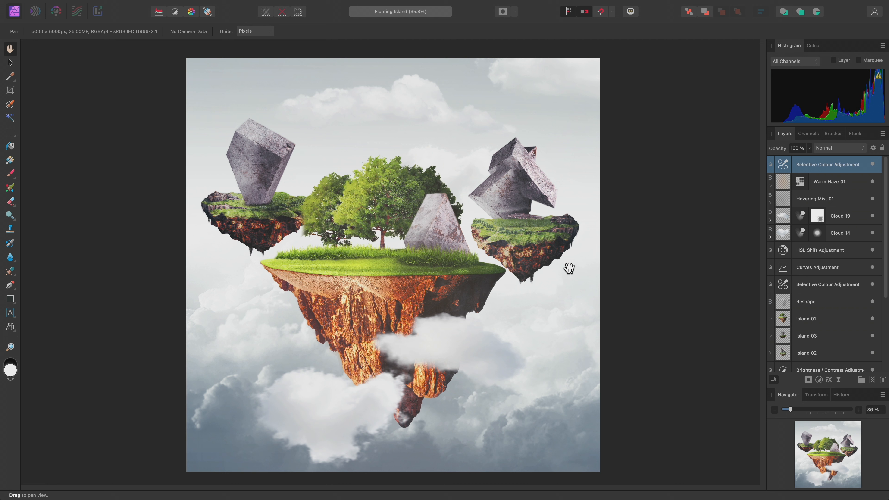
Step: Group the selected Cloud 19 and Cloud 14 layers with Cmd+G
{"action": "left_click", "coordinate": [839, 216]}
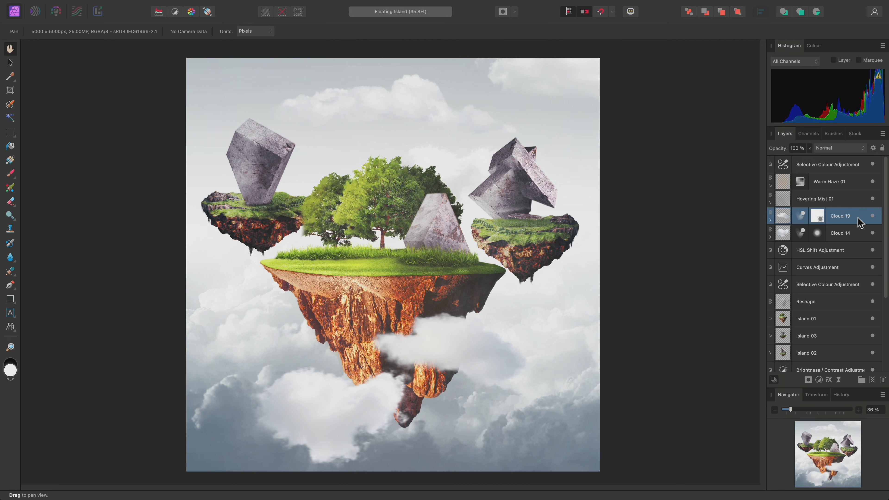
{"action": "key", "text": "cmd"}
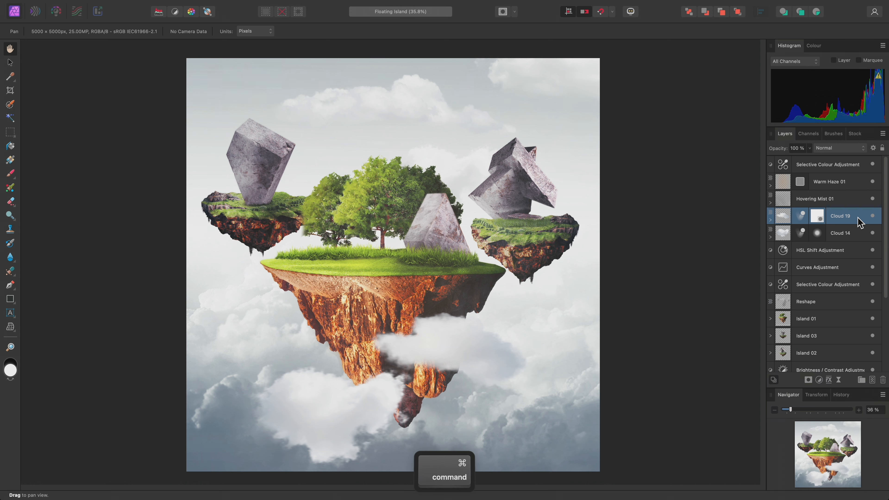
{"action": "key", "text": "cmd+g"}
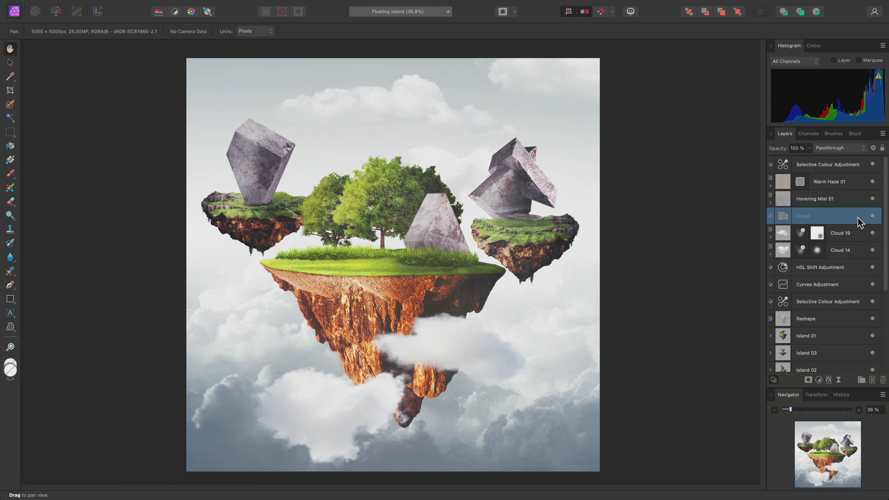
Step: Collapse the new cloud group so its two layers are hidden inside it
{"action": "left_click", "coordinate": [828, 216]}
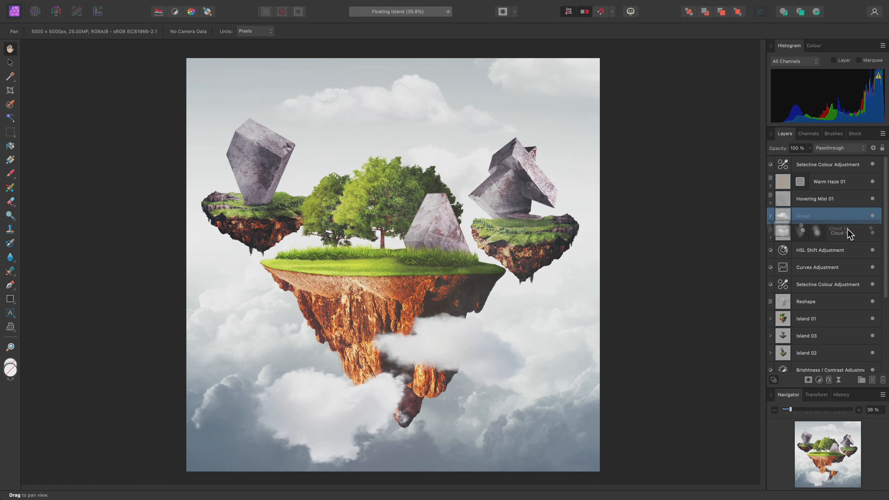
{"action": "left_click", "coordinate": [771, 215]}
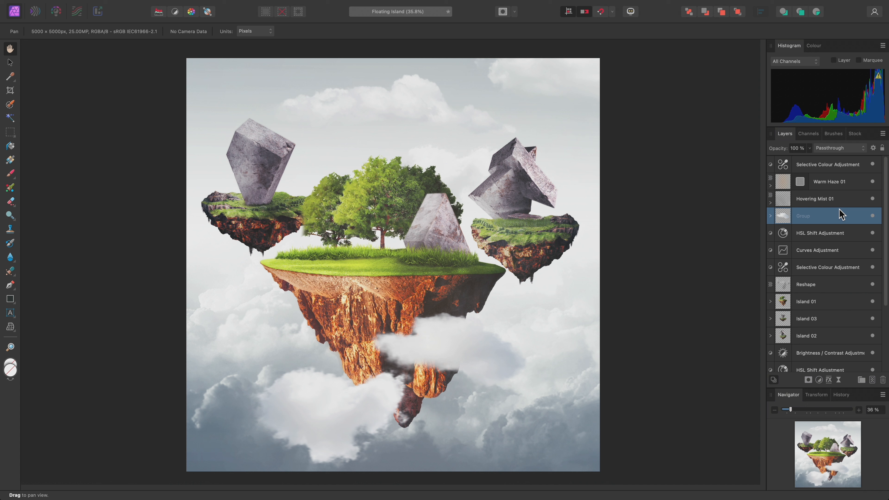
{"action": "mouse_move", "coordinate": [786, 225]}
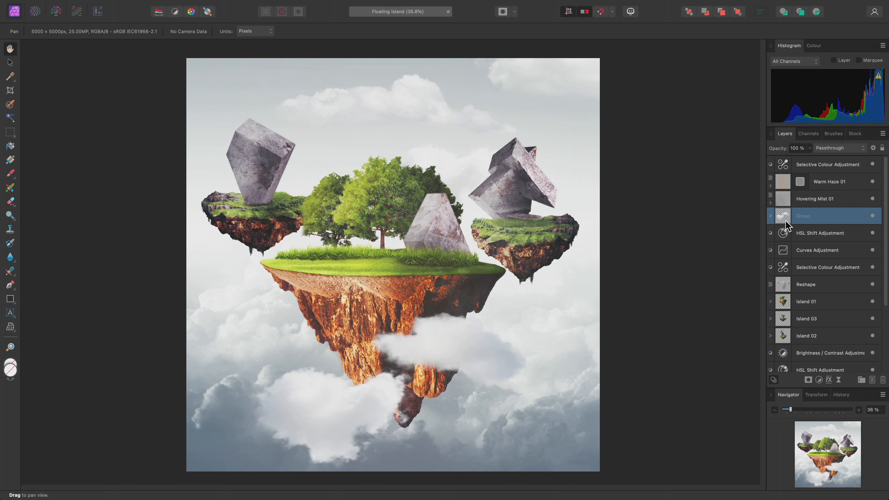
{"action": "mouse_move", "coordinate": [787, 226]}
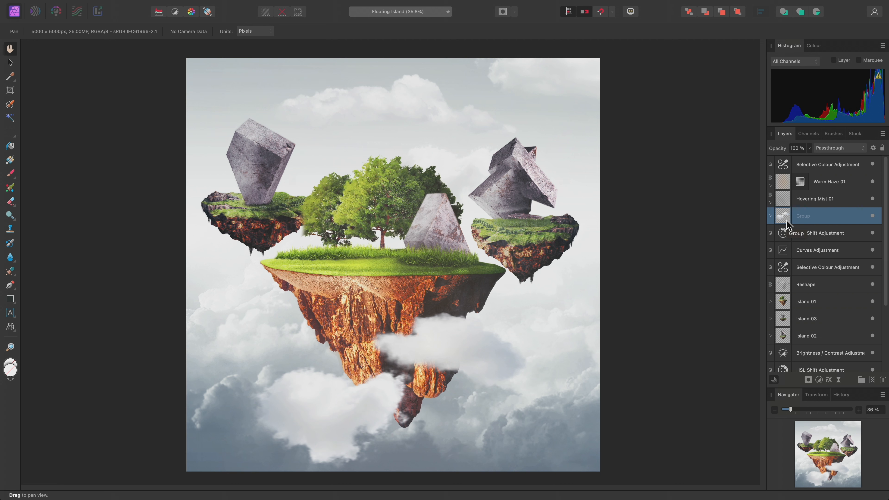
{"action": "mouse_move", "coordinate": [859, 175]}
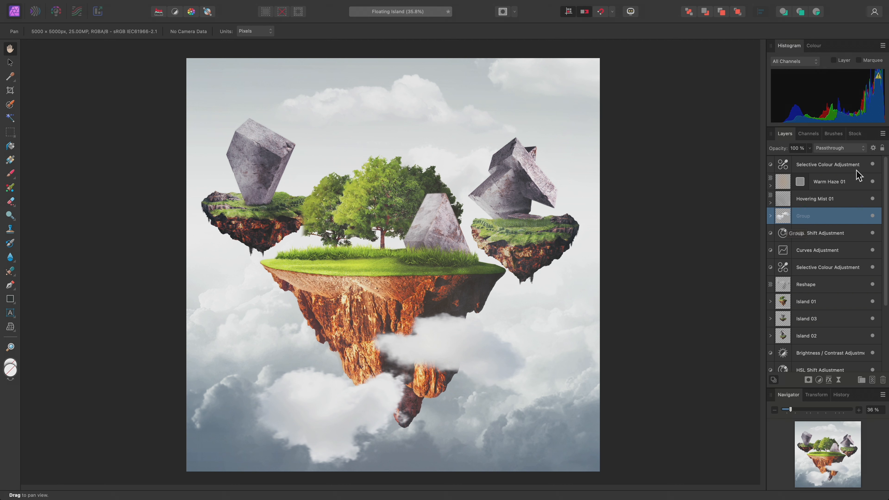
Step: Turn off Show Group Thumbnails in the Layers panel menu
{"action": "left_click", "coordinate": [882, 133]}
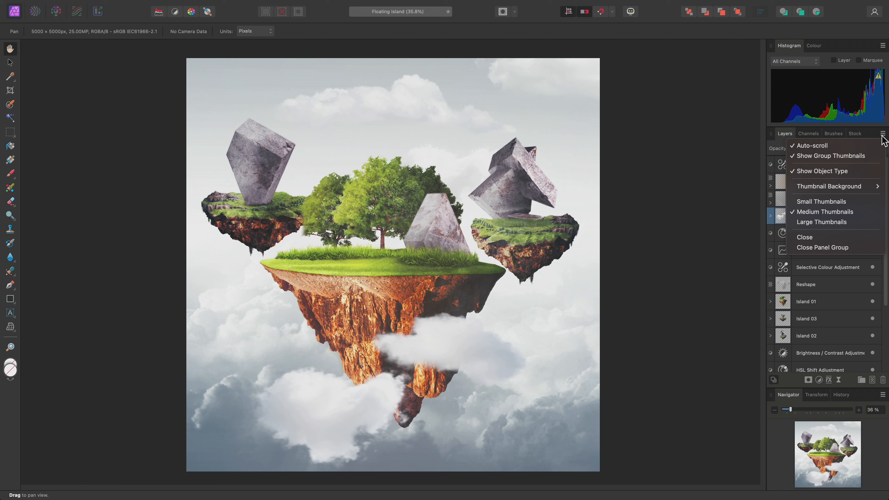
{"action": "mouse_move", "coordinate": [830, 156]}
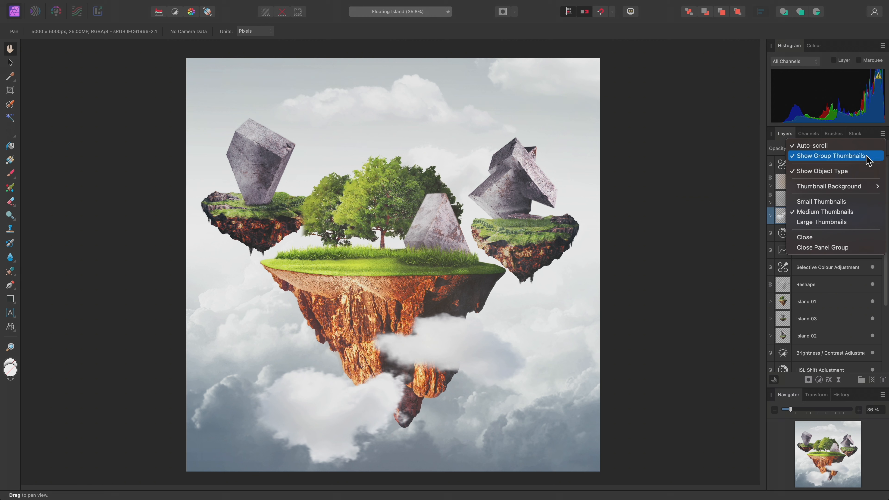
{"action": "left_click", "coordinate": [830, 156]}
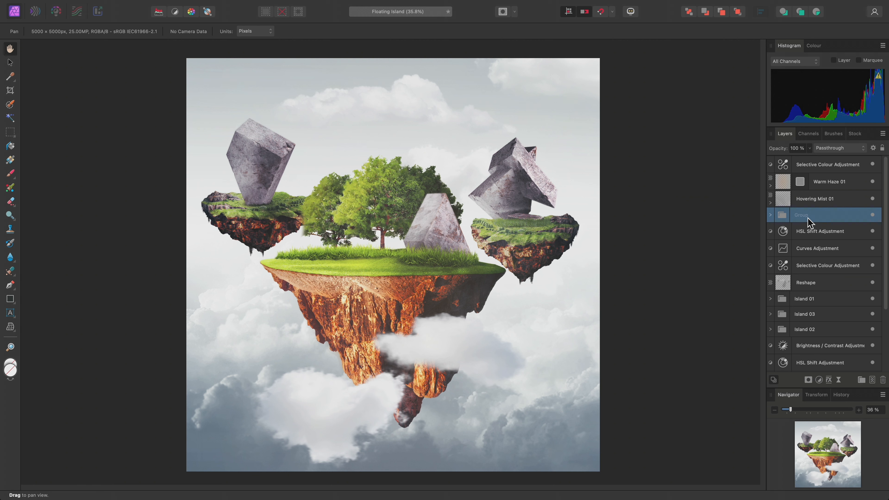
Step: Rename the new cloud group to 'Clouds 02'
{"action": "double_click", "coordinate": [811, 214]}
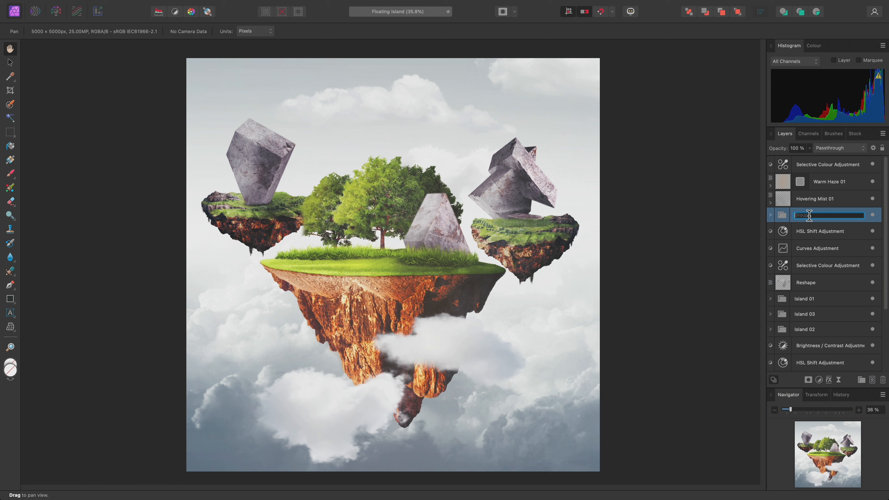
{"action": "type", "text": "Clouds 0"}
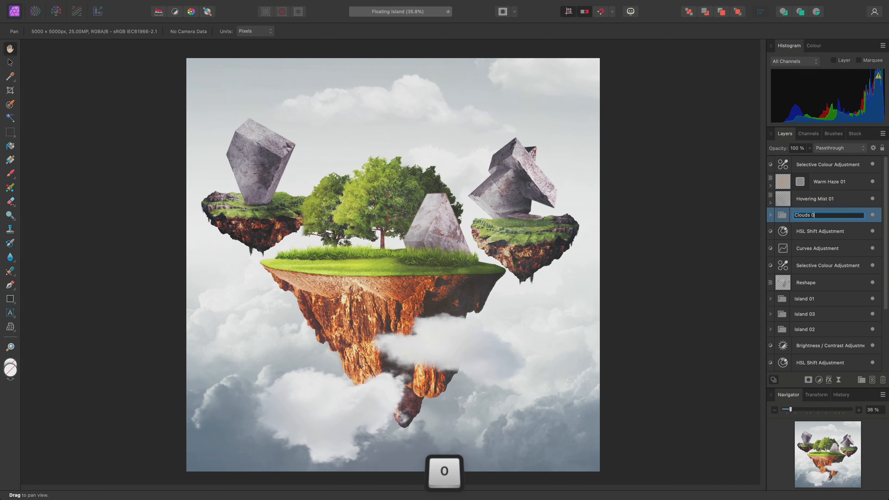
{"action": "key", "text": "return"}
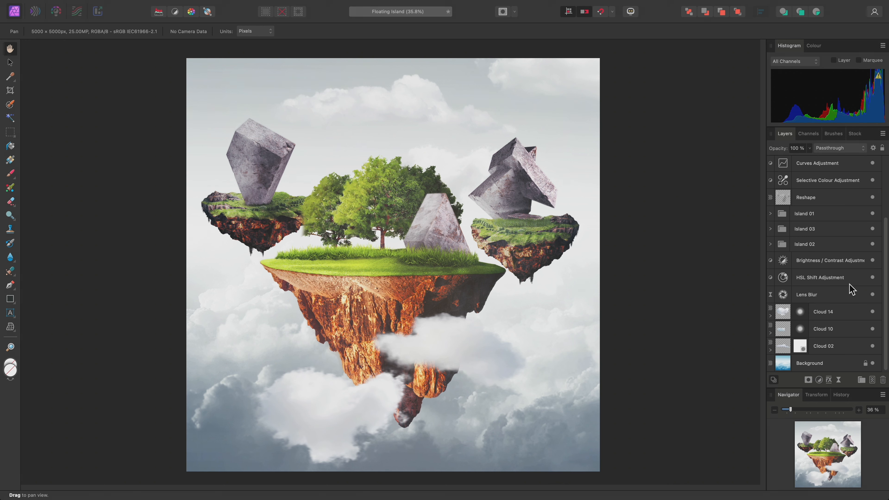
{"action": "mouse_move", "coordinate": [846, 323]}
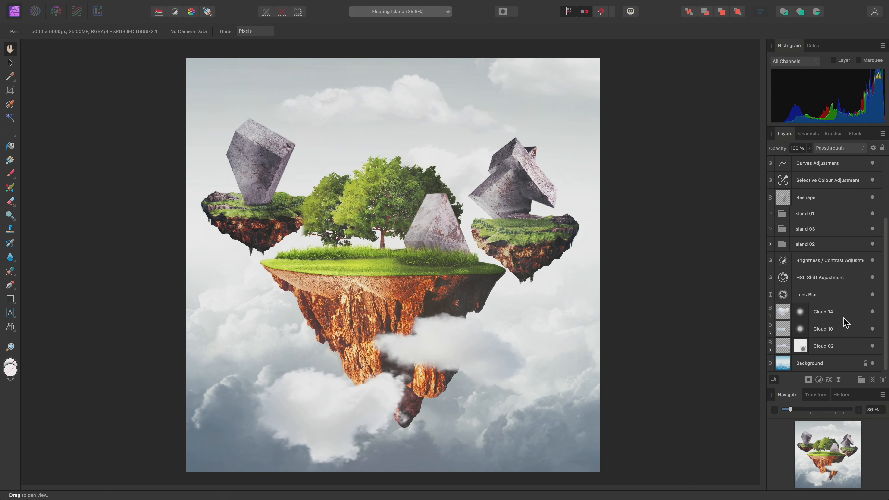
Step: Group the lower Cloud 14, Cloud 10 and Cloud 02 layers above Background
{"action": "left_click", "coordinate": [823, 311]}
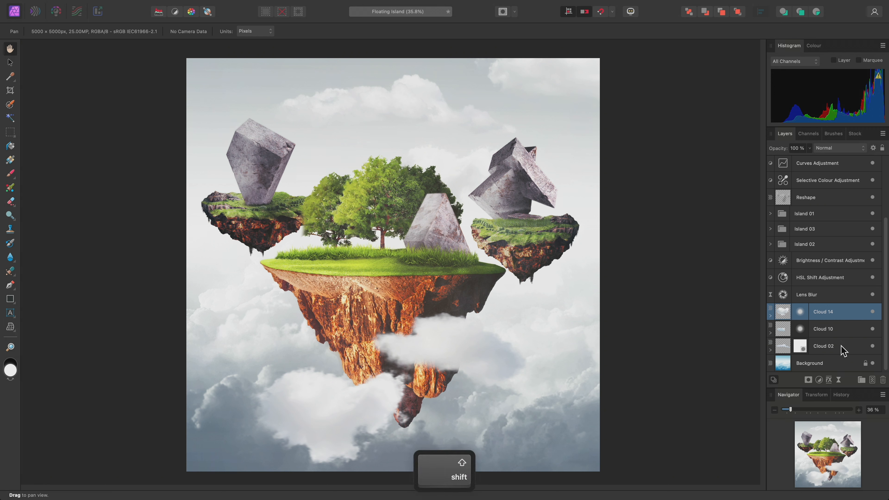
{"action": "left_click", "coordinate": [823, 346]}
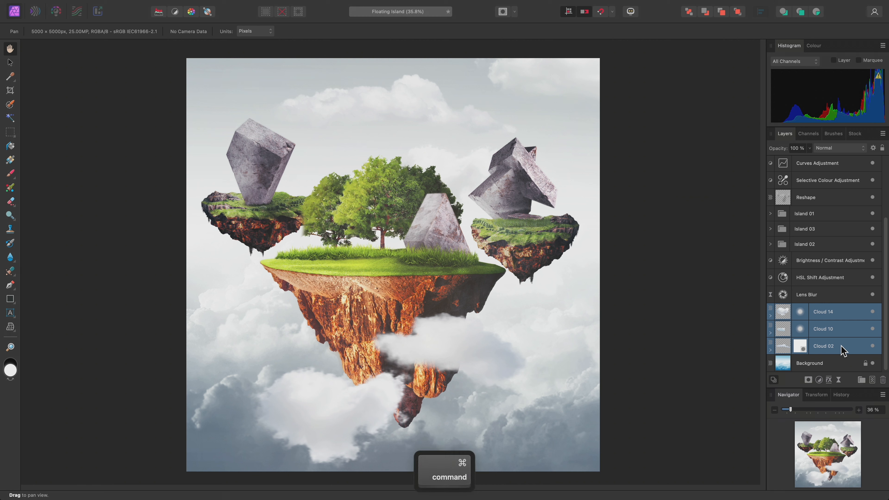
{"action": "key", "text": "cmd+g"}
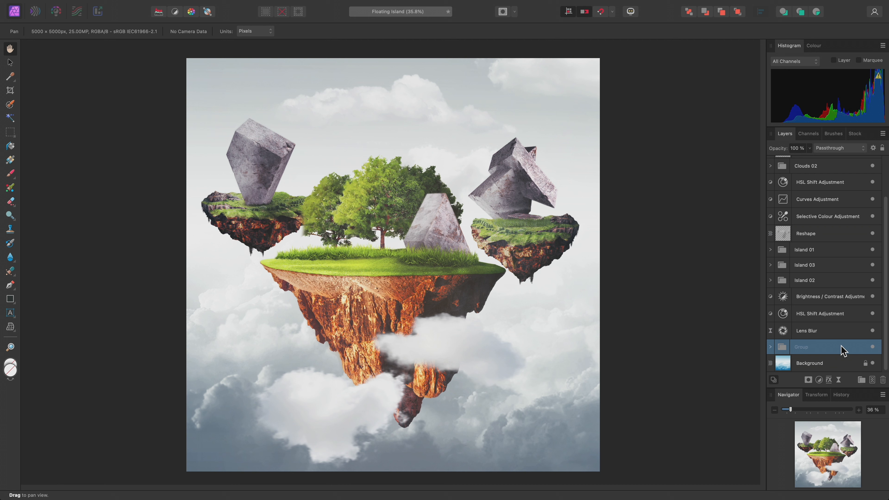
Step: Rename the lower cloud group to 'Clouds 01' and collapse it
{"action": "double_click", "coordinate": [801, 346]}
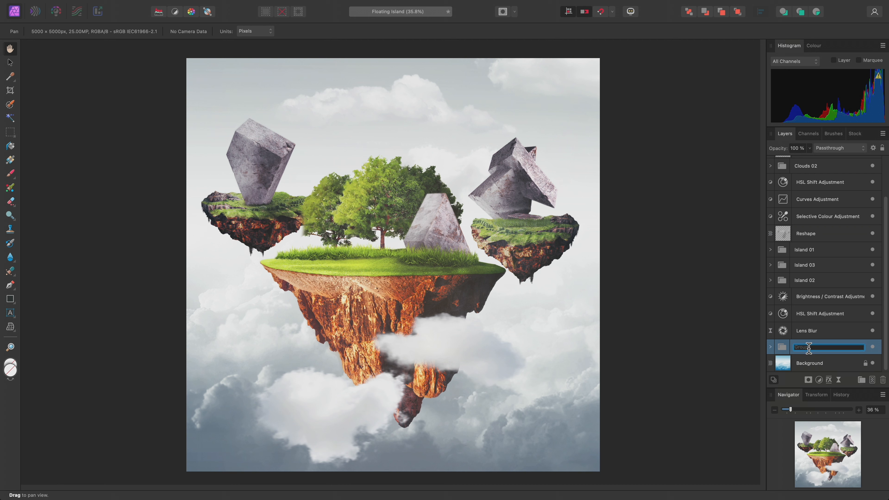
{"action": "key", "text": "return"}
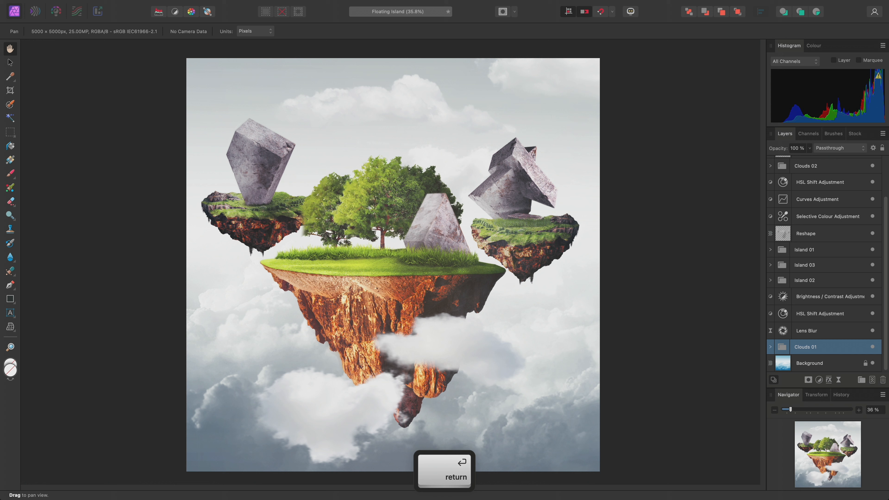
{"action": "key", "text": "Return"}
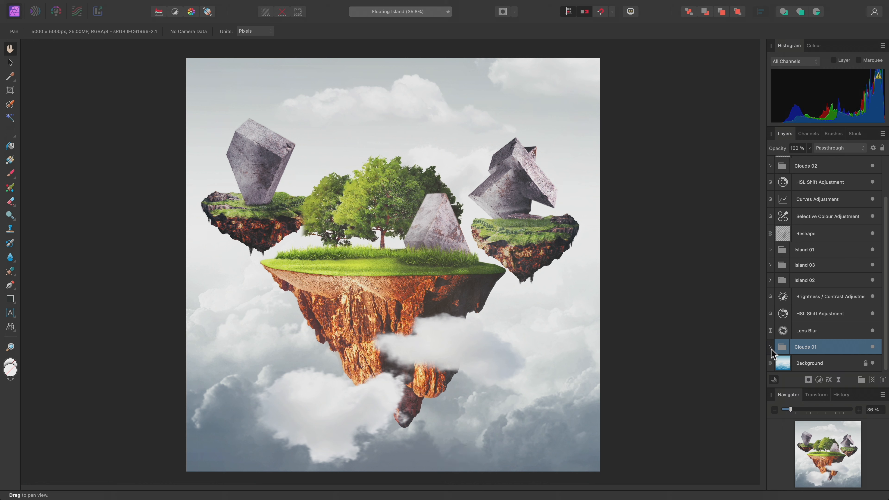
{"action": "left_click", "coordinate": [770, 347]}
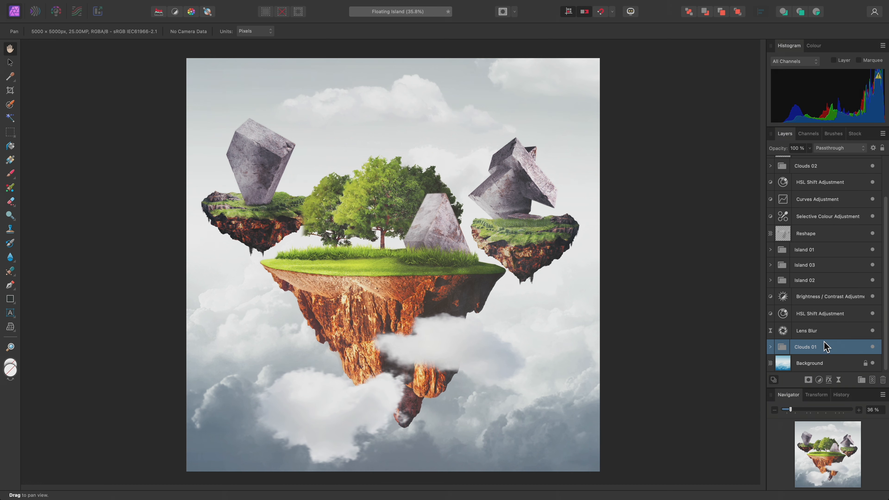
Step: Ungroup Clouds 01 from its context menu so its layers are loose again
{"action": "right_click", "coordinate": [805, 347]}
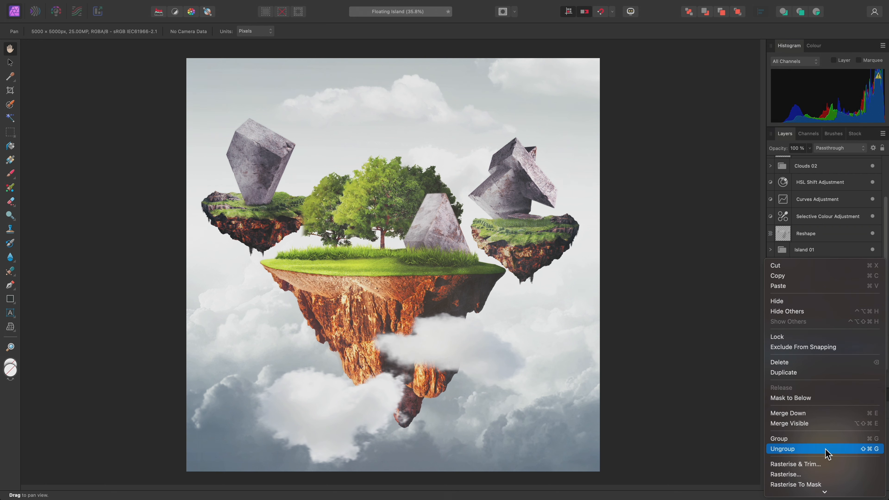
{"action": "left_click", "coordinate": [783, 449]}
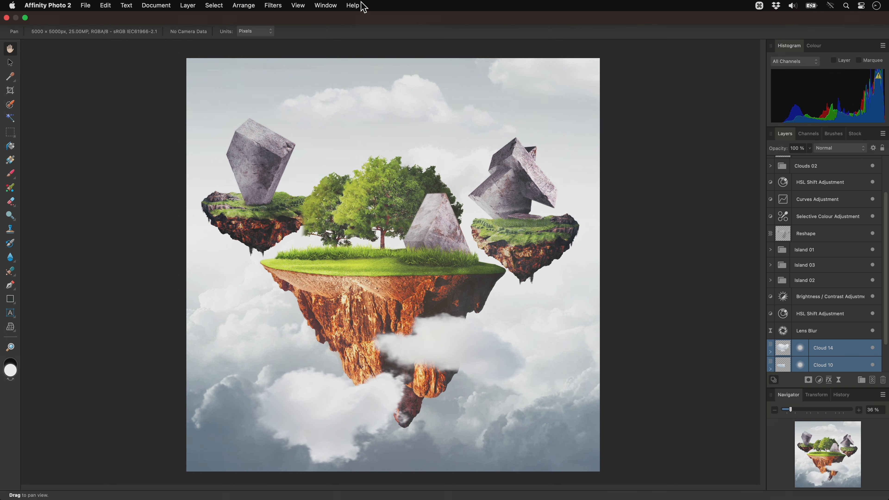
{"action": "left_click", "coordinate": [243, 5]}
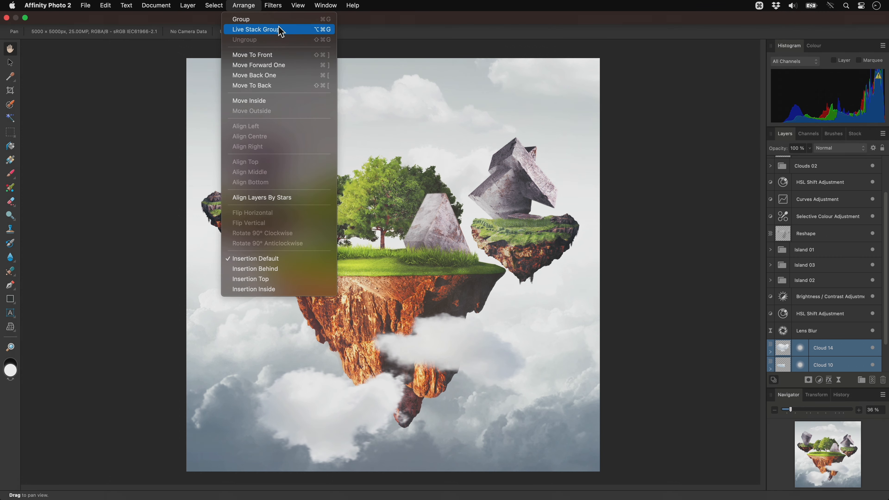
{"action": "mouse_move", "coordinate": [291, 43]}
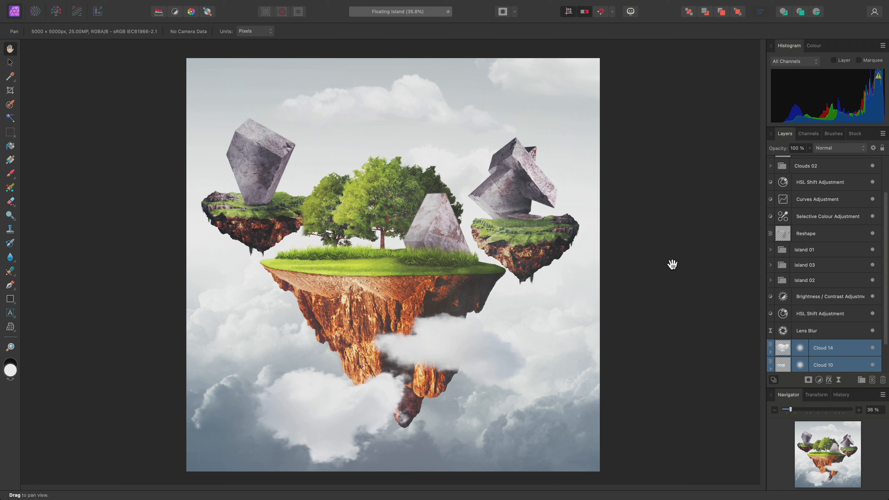
{"action": "mouse_move", "coordinate": [829, 260]}
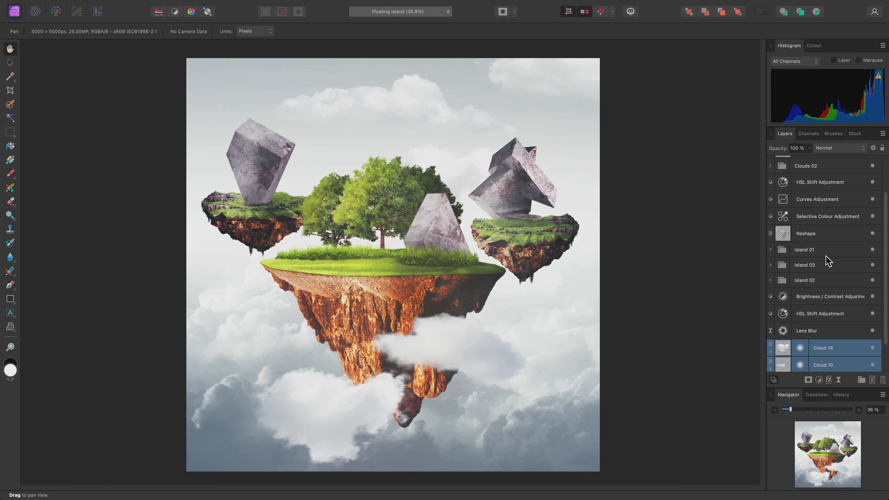
{"action": "left_click", "coordinate": [804, 249]}
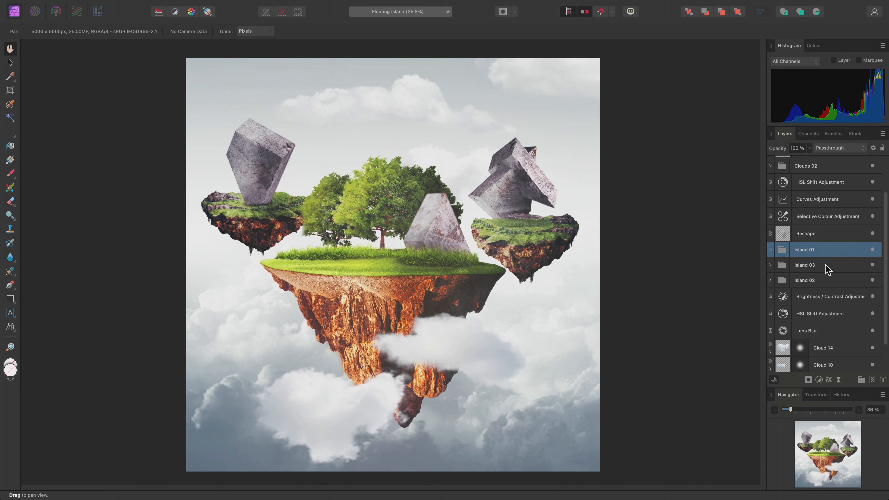
{"action": "mouse_move", "coordinate": [828, 276]}
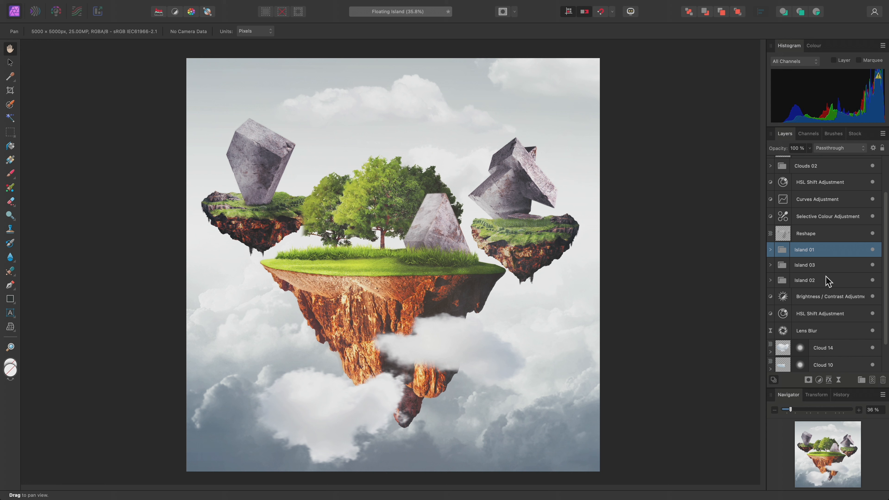
{"action": "mouse_move", "coordinate": [823, 252]}
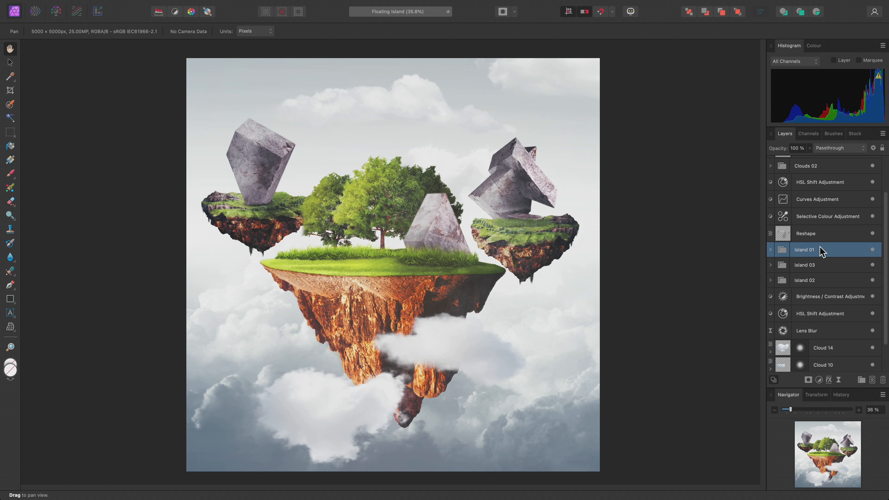
{"action": "scroll", "scroll_direction": "down", "scroll_amount": 3}
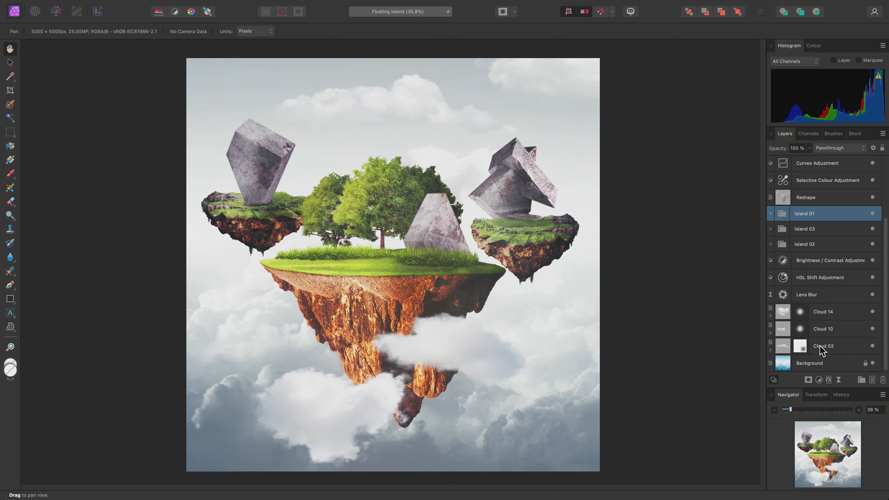
{"action": "mouse_move", "coordinate": [827, 300]}
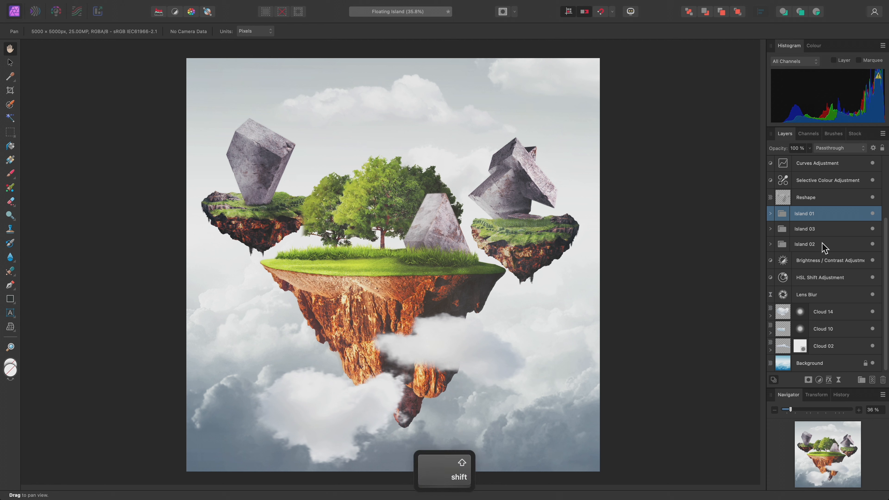
Step: Group Island 01, 03 and 02 together and name the group 'Islands'
{"action": "left_click", "coordinate": [804, 244]}
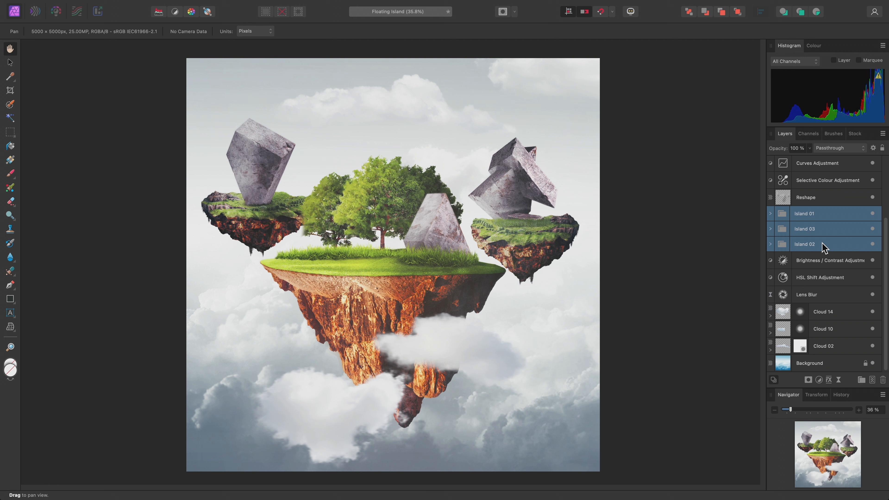
{"action": "key", "text": "cmd+g"}
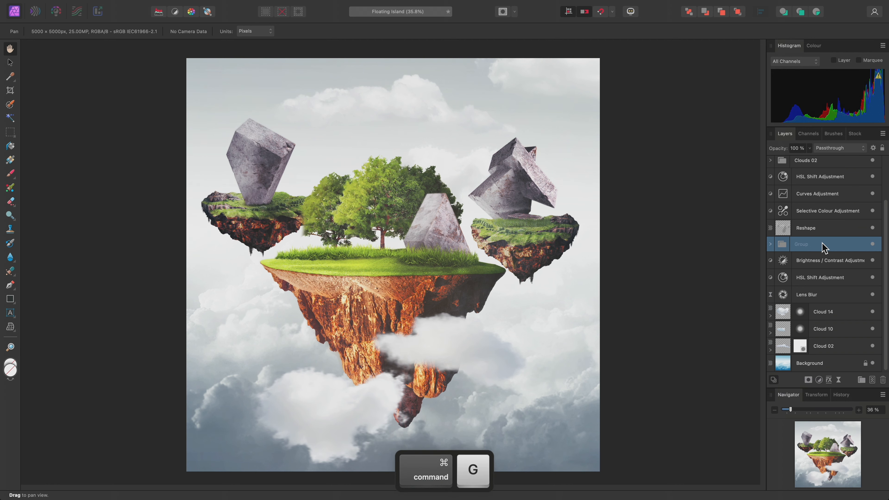
{"action": "double_click", "coordinate": [828, 244]}
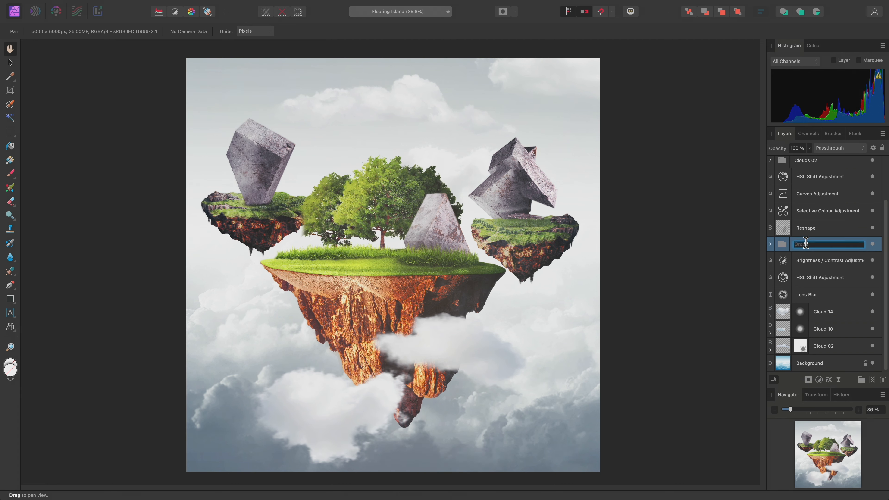
{"action": "type", "text": "Islands"}
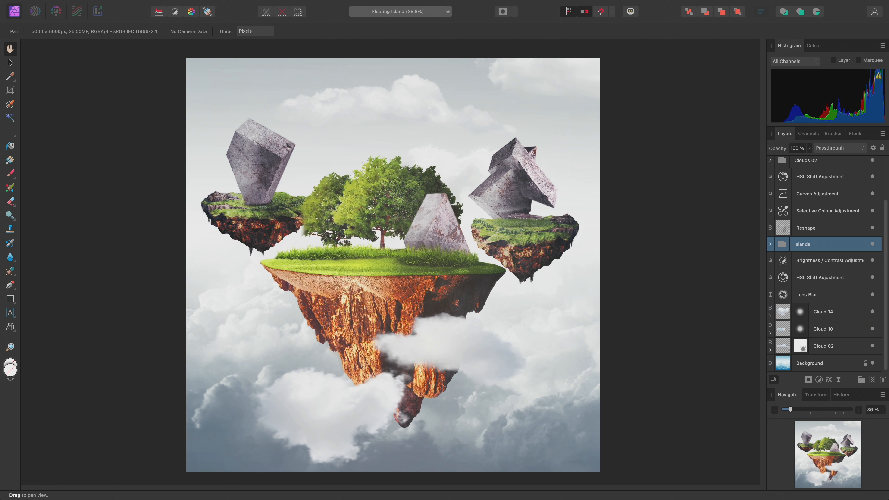
{"action": "mouse_move", "coordinate": [806, 247]}
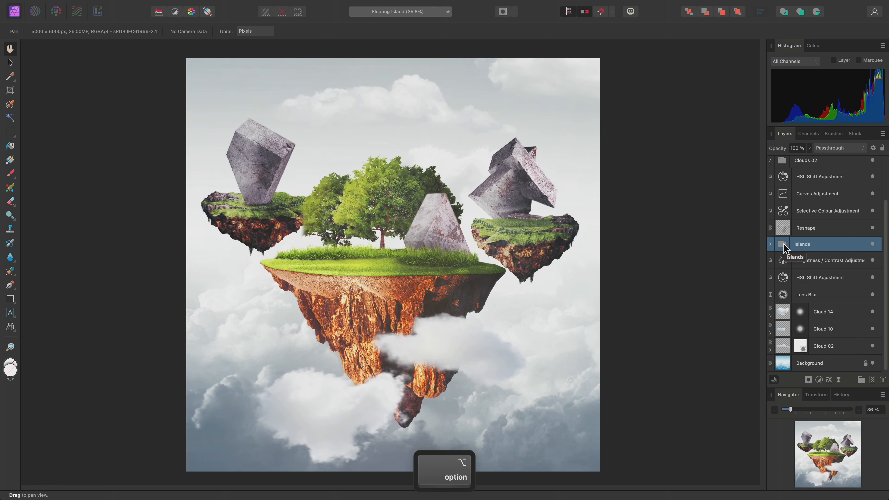
Step: Solo the Islands group to view it without clouds and background
{"action": "left_click", "coordinate": [770, 161]}
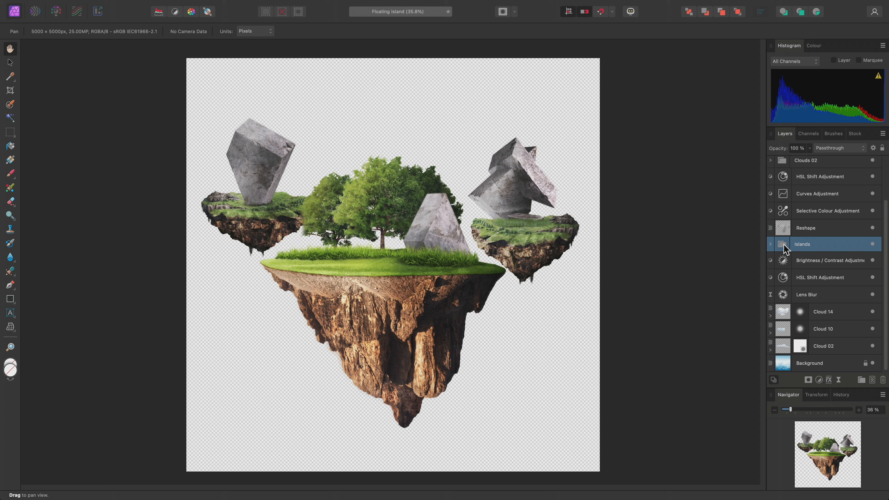
{"action": "mouse_move", "coordinate": [421, 245]}
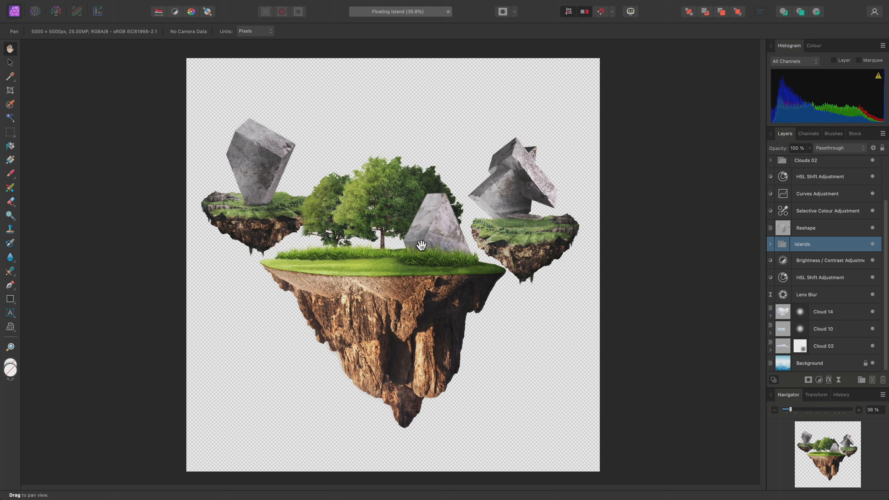
{"action": "mouse_move", "coordinate": [374, 250]}
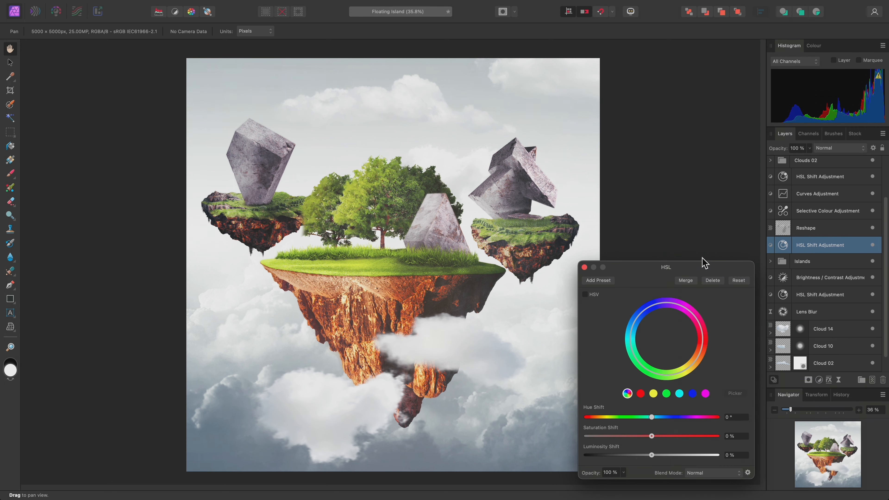
{"action": "mouse_move", "coordinate": [787, 249]}
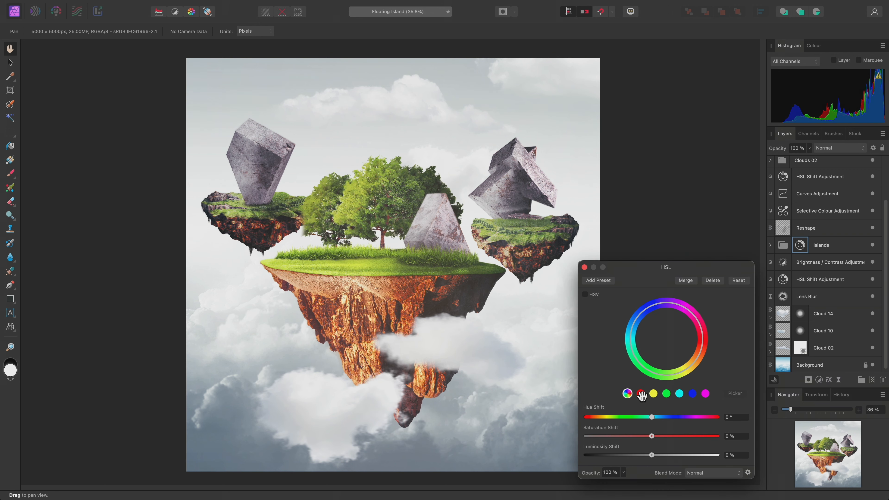
Step: In the HSL Shift dialog, raise the reds' saturation and adjust the yellows' luminosity
{"action": "left_click", "coordinate": [639, 394]}
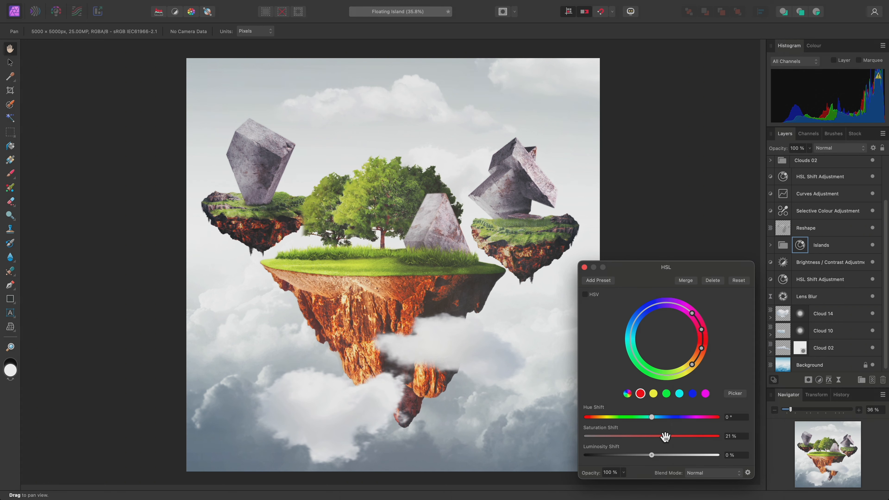
{"action": "left_click_drag", "start_coordinate": [651, 437], "coordinate": [720, 436]}
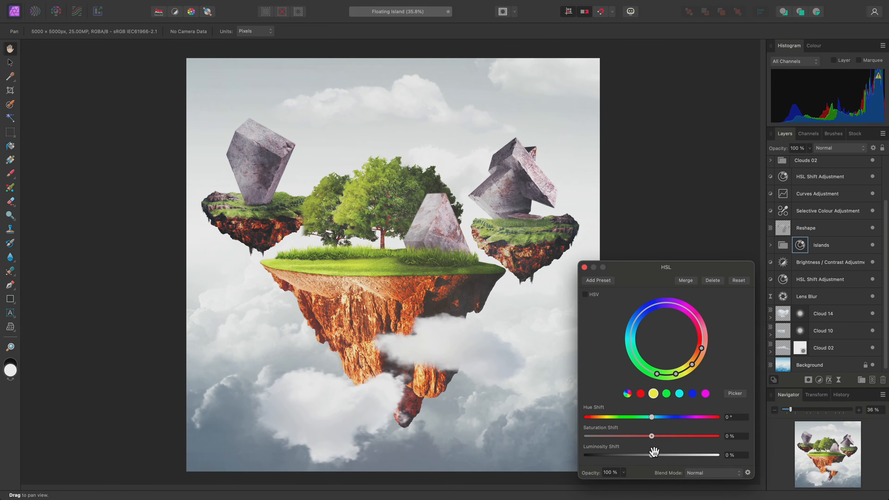
{"action": "left_click_drag", "start_coordinate": [651, 454], "coordinate": [684, 455]}
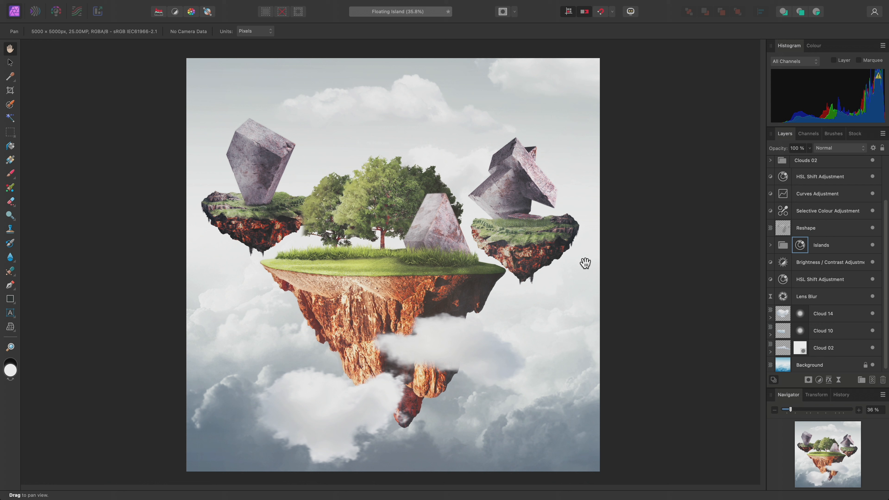
Step: Reveal the Islands group contents with HSL Shift placed above Island 01, 03 and 02
{"action": "left_click", "coordinate": [772, 245]}
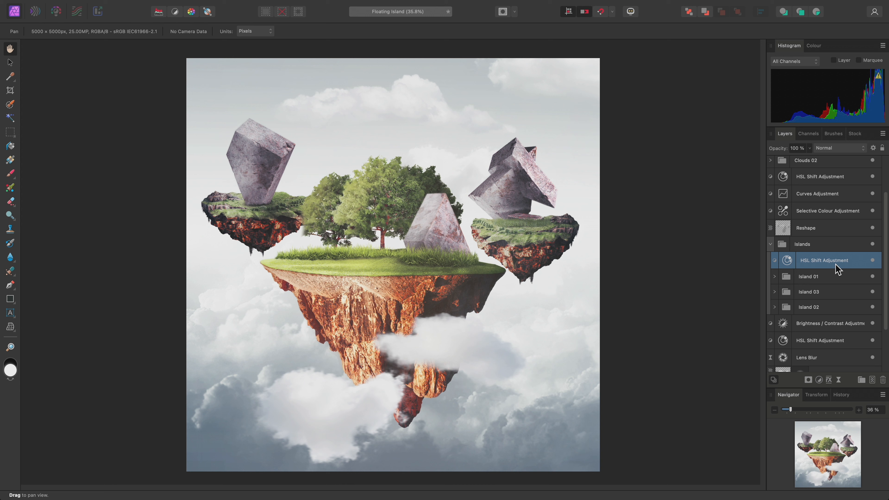
{"action": "left_click_drag", "start_coordinate": [825, 260], "coordinate": [788, 250]}
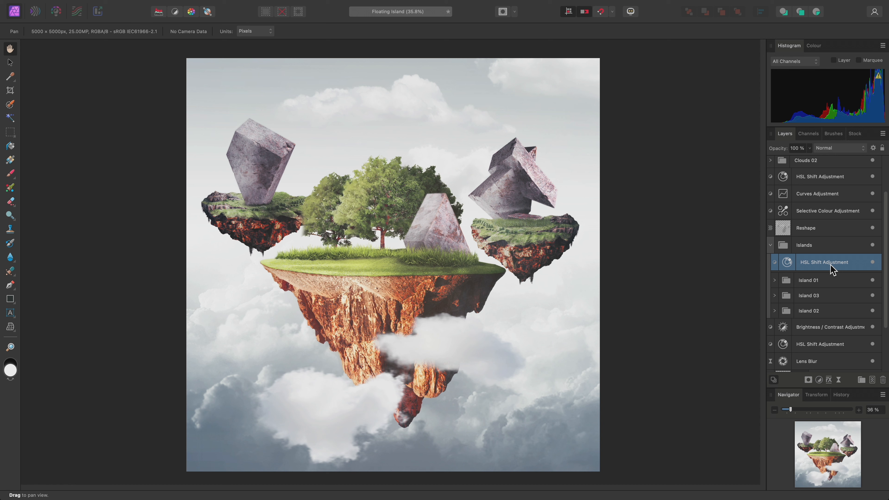
{"action": "mouse_move", "coordinate": [828, 305]}
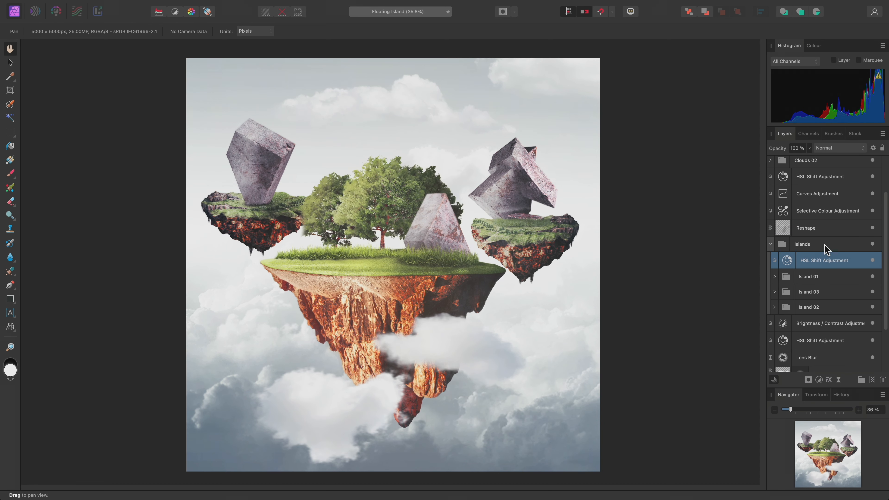
{"action": "mouse_move", "coordinate": [830, 273]}
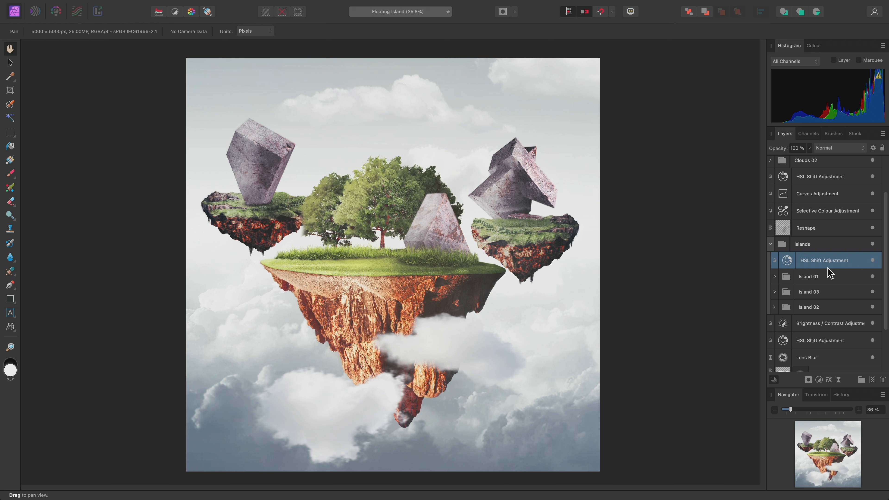
{"action": "mouse_move", "coordinate": [830, 286]}
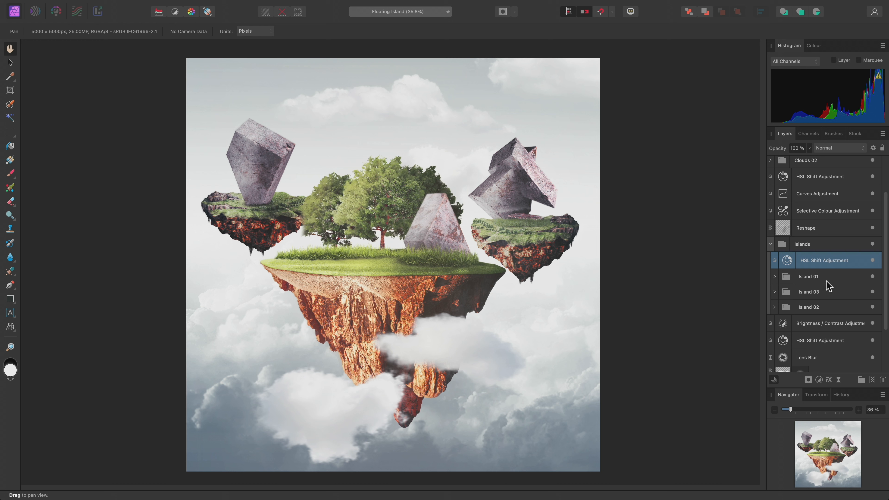
{"action": "double_click", "coordinate": [823, 260]}
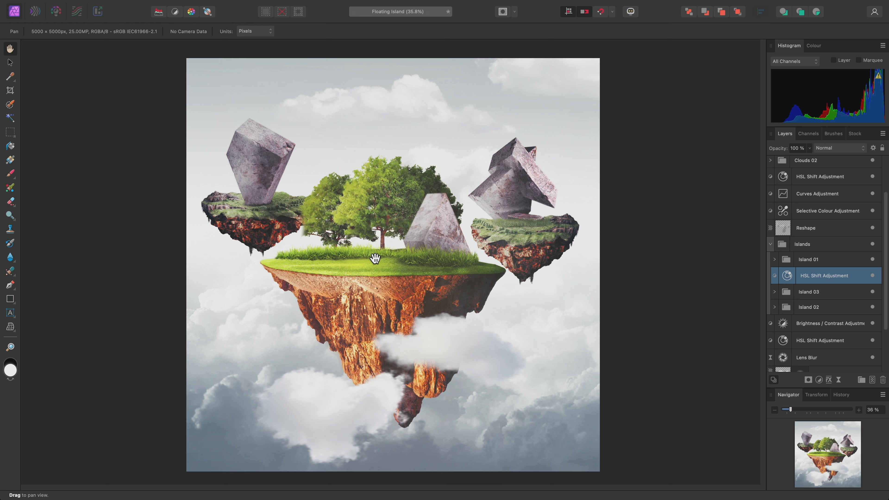
{"action": "mouse_move", "coordinate": [335, 199]}
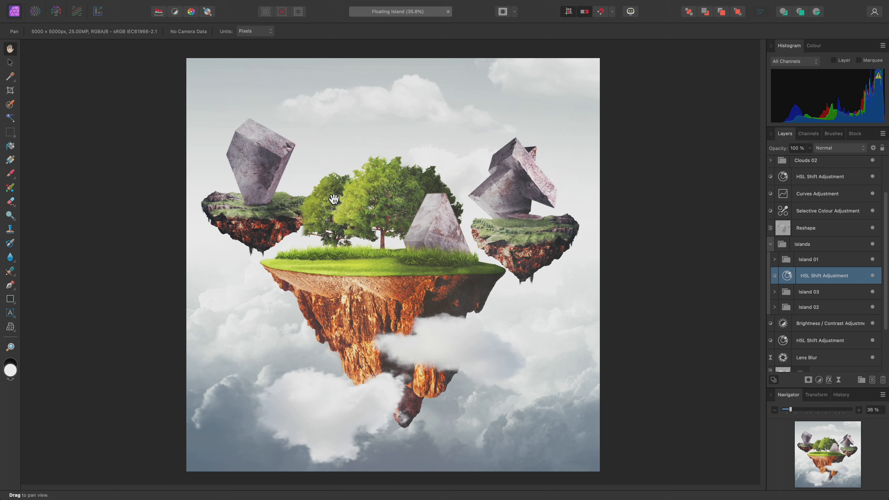
{"action": "mouse_move", "coordinate": [436, 294]}
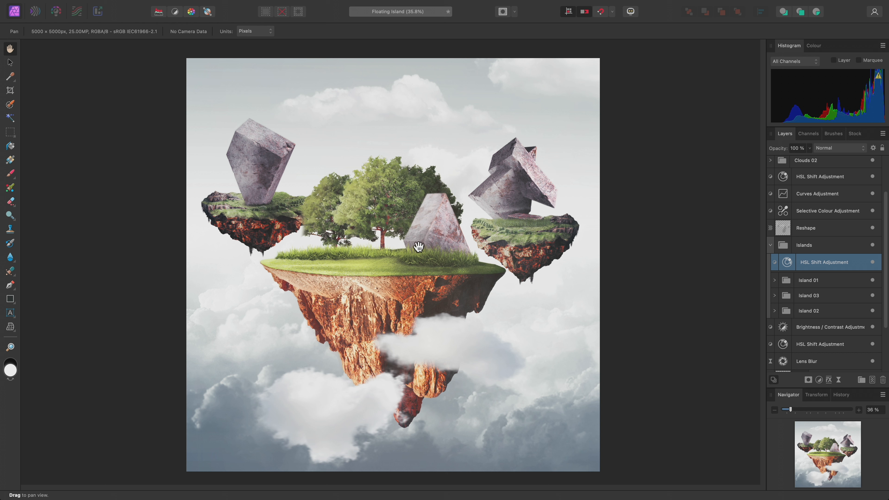
{"action": "mouse_move", "coordinate": [407, 273]}
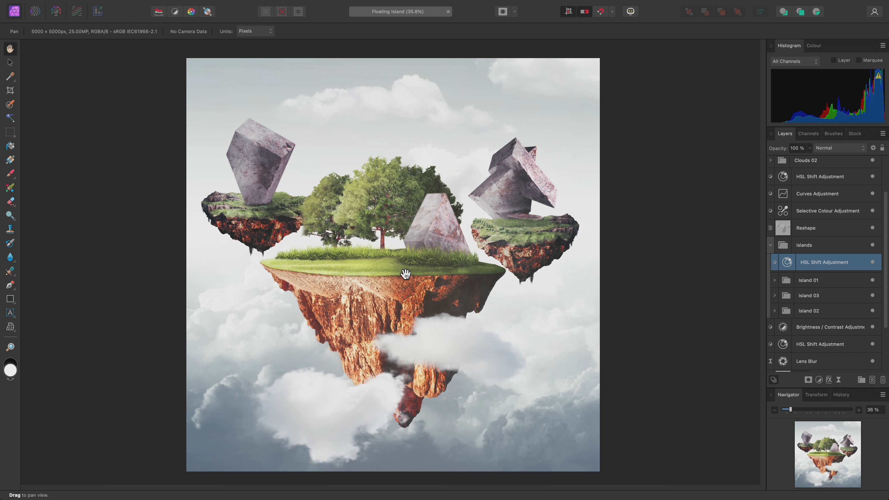
{"action": "mouse_move", "coordinate": [267, 219]}
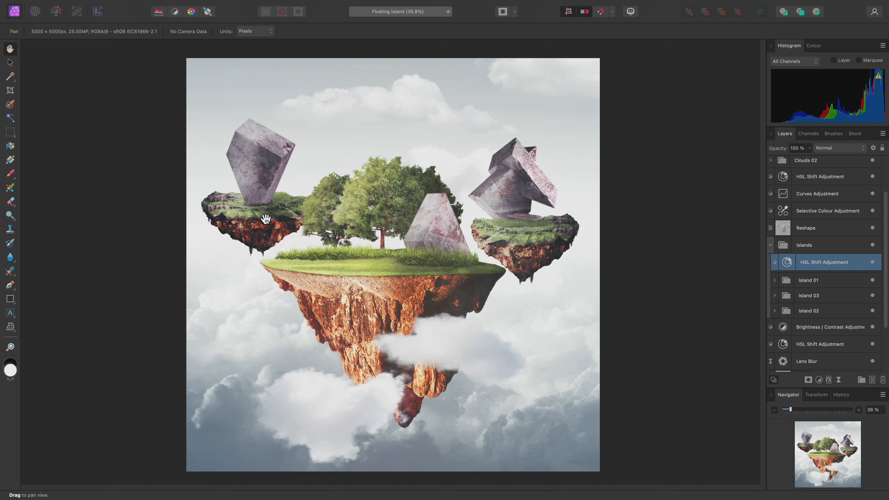